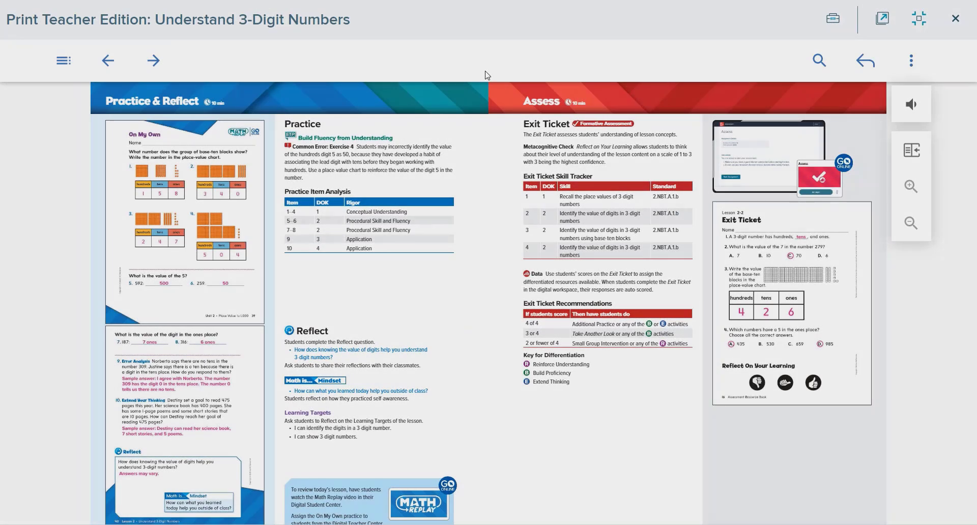
mouse_move(498, 167)
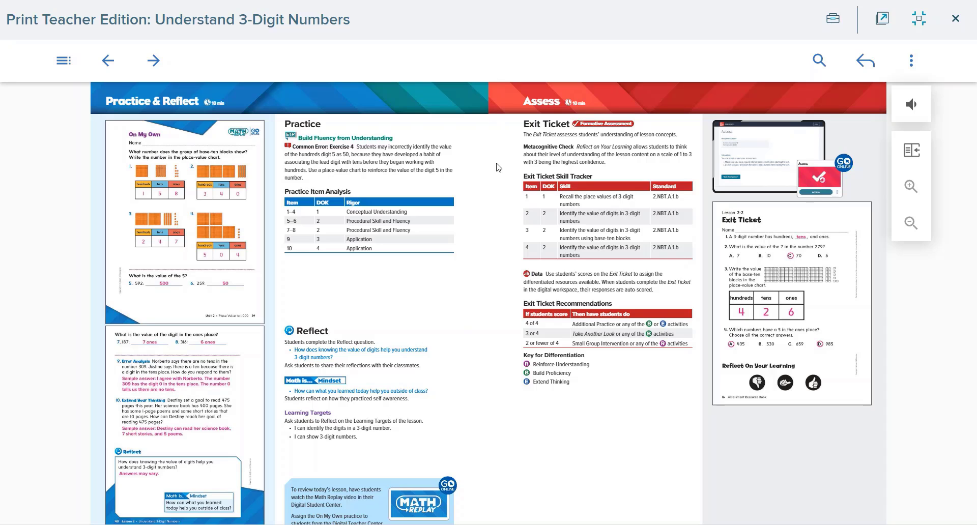
mouse_move(512, 308)
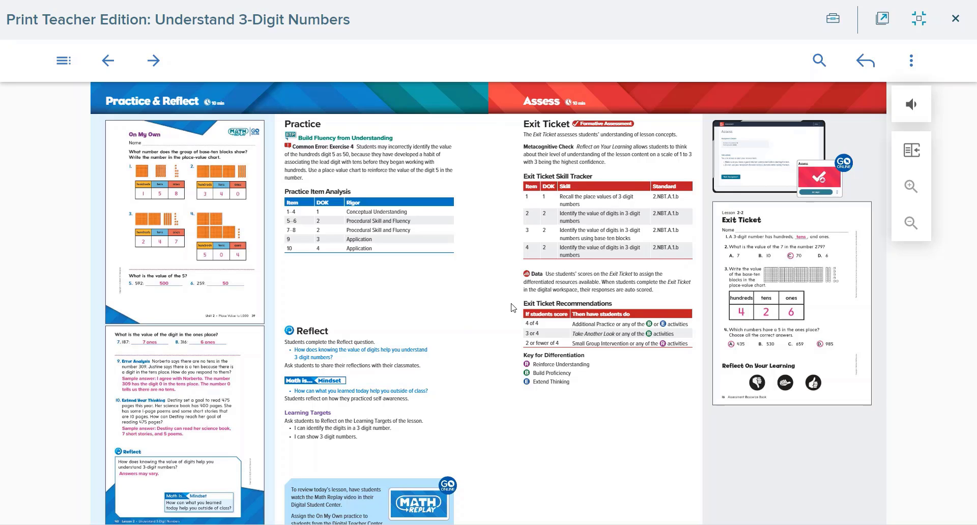
mouse_move(534, 367)
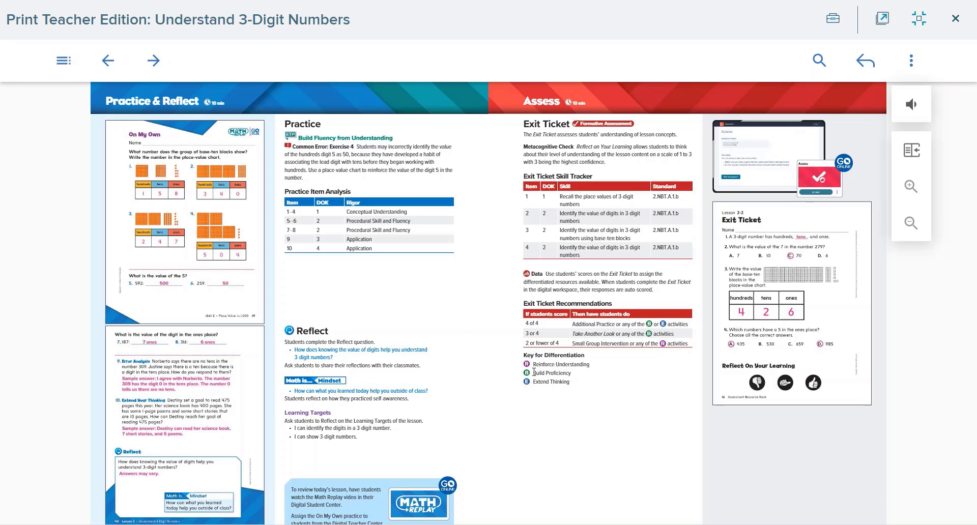
mouse_move(533, 387)
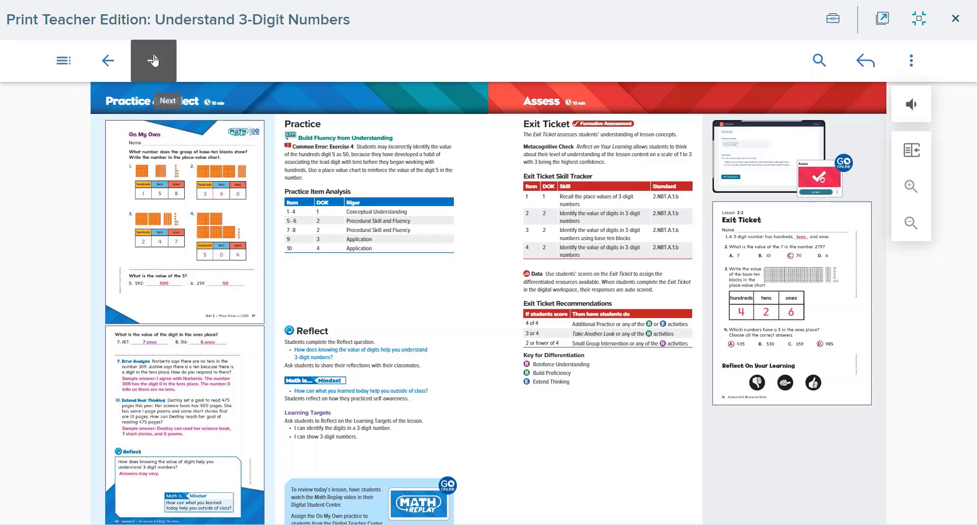
- Advance the teacher edition viewer to the Differentiate page
left_click(153, 60)
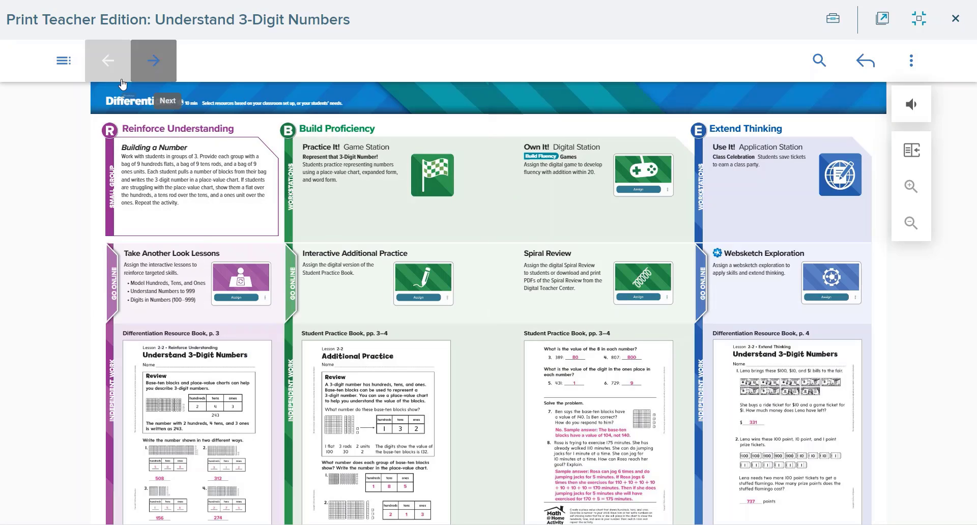
mouse_move(80, 101)
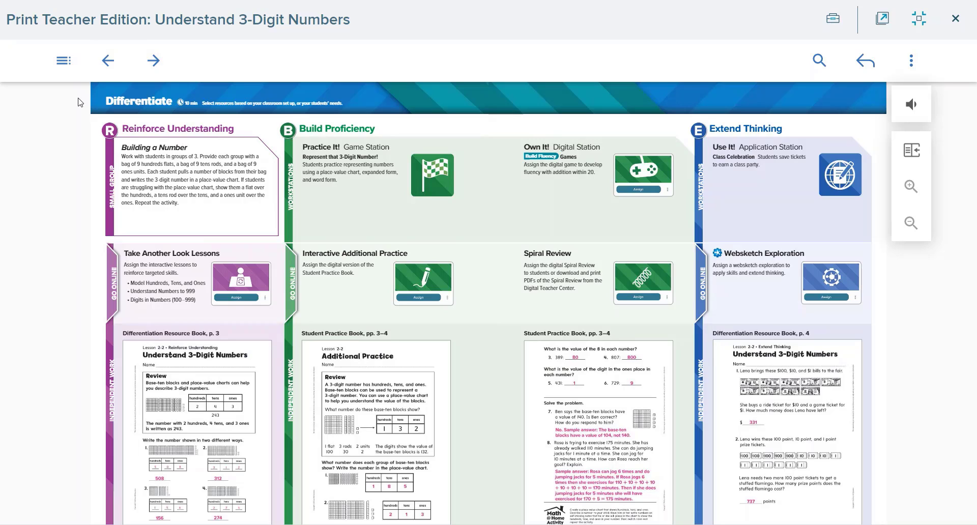
mouse_move(94, 164)
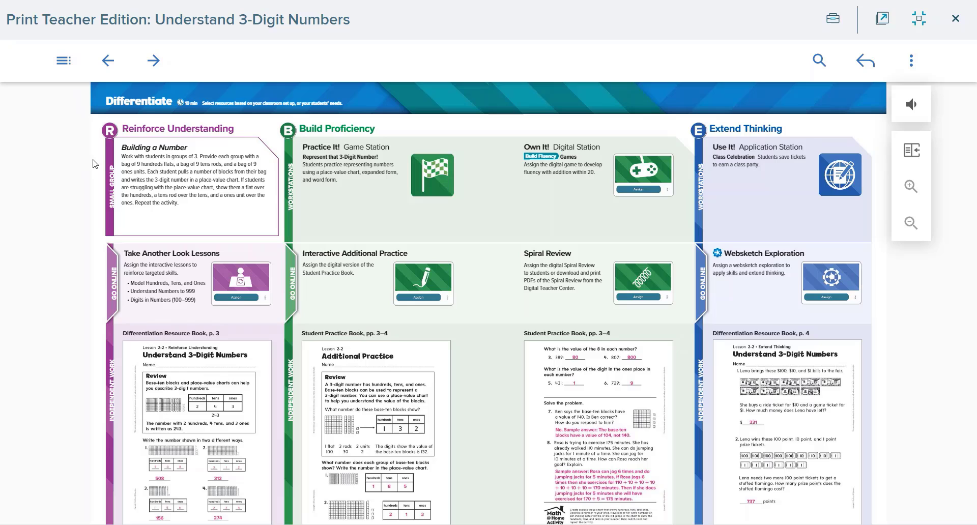
mouse_move(117, 158)
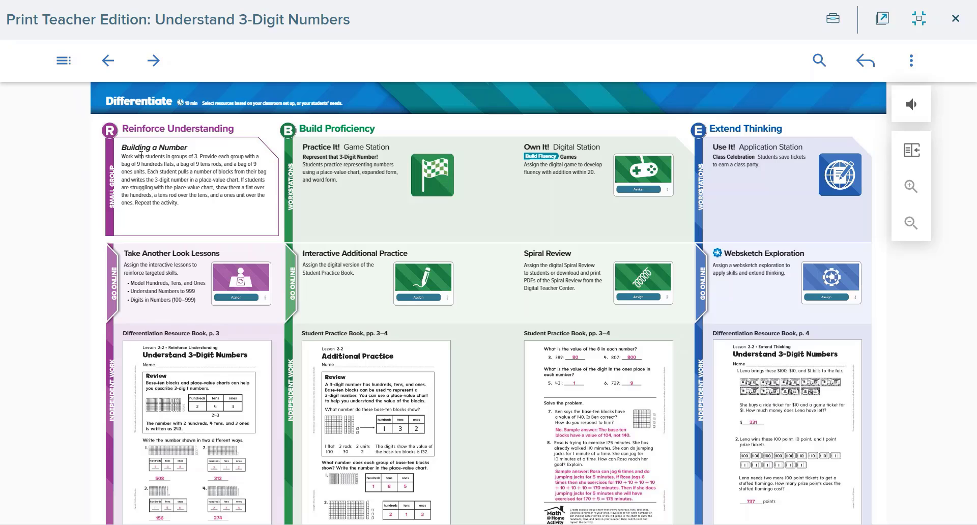
mouse_move(362, 173)
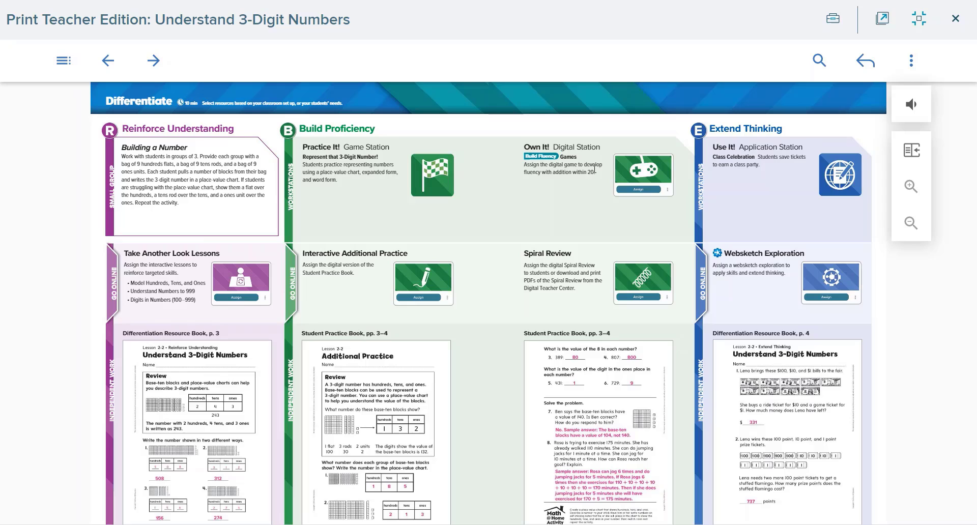
mouse_move(739, 159)
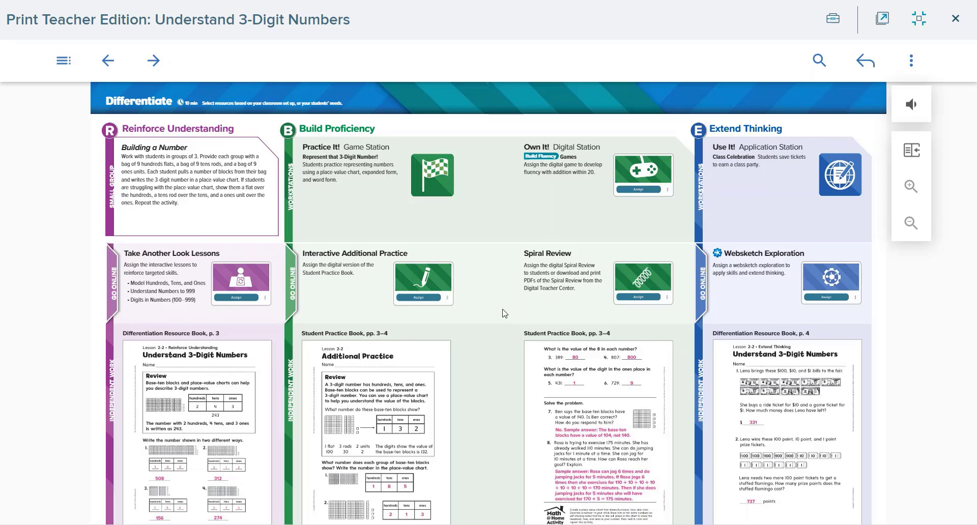
mouse_move(142, 419)
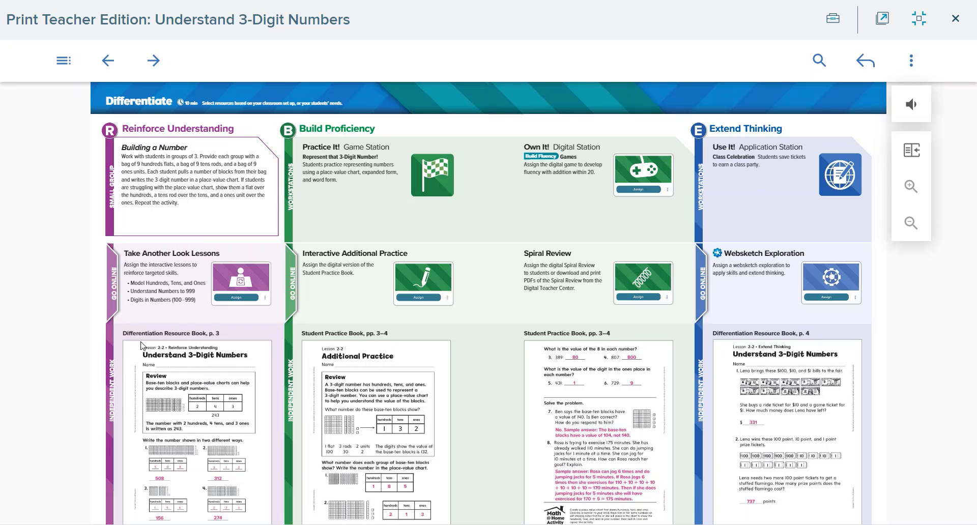
mouse_move(276, 347)
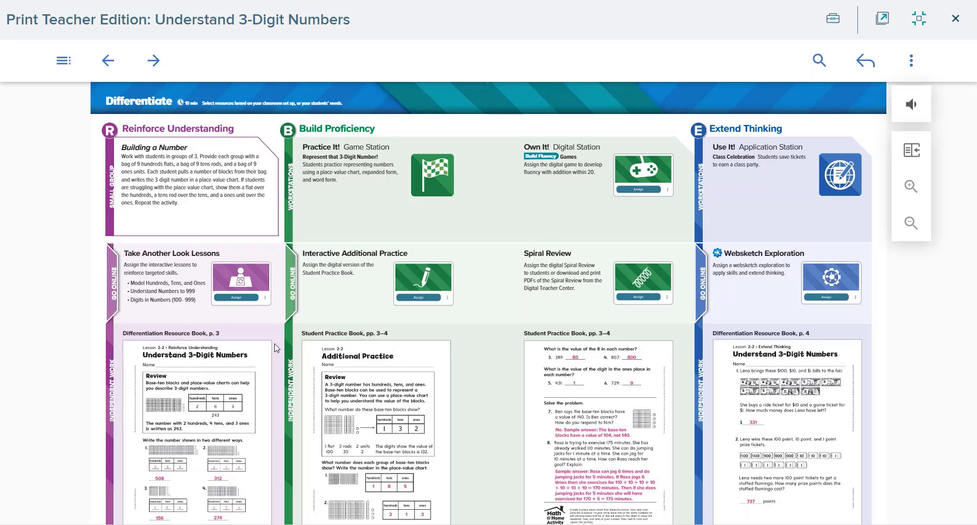
mouse_move(312, 347)
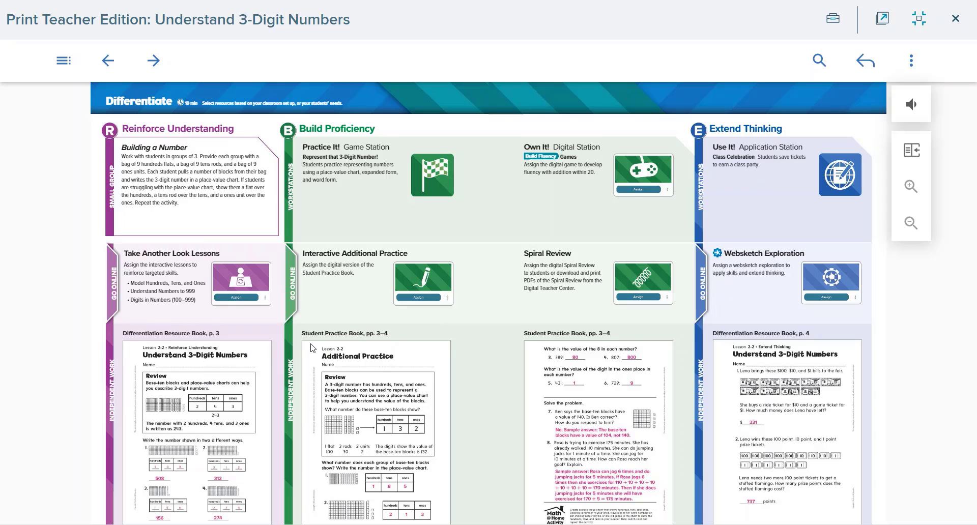
mouse_move(94, 289)
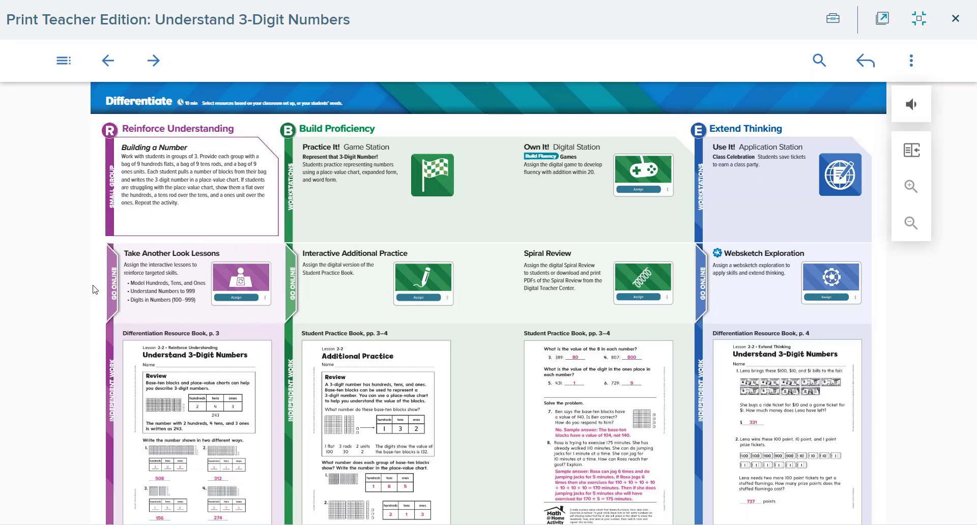
mouse_move(319, 243)
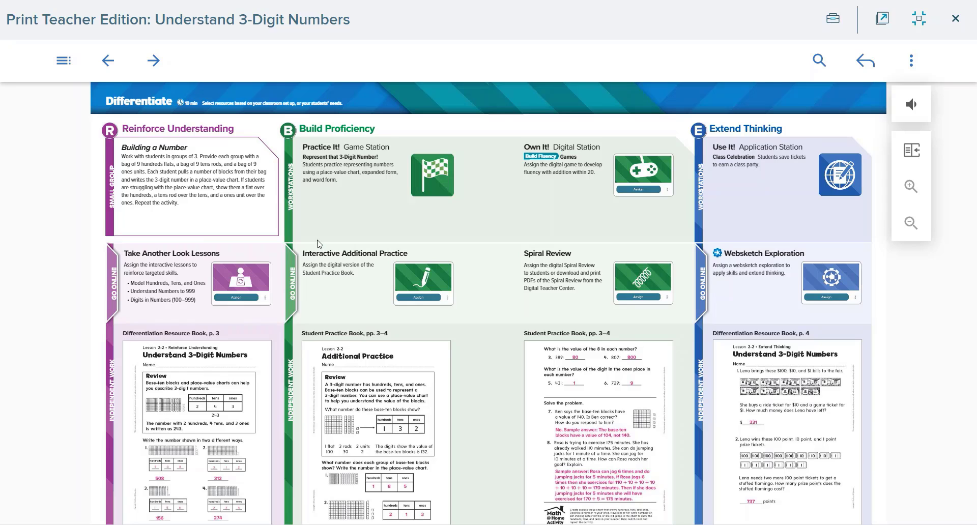
mouse_move(954, 18)
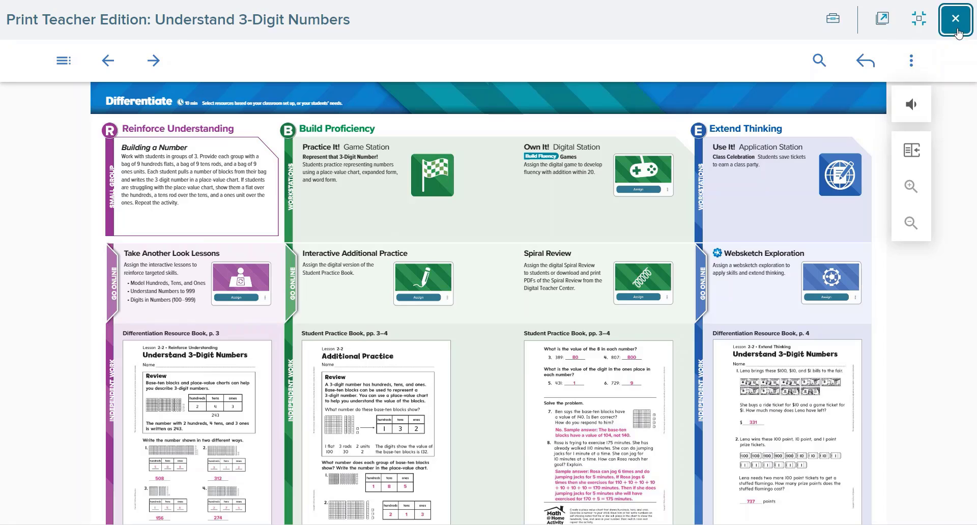
- Close the Print Teacher Edition and scroll down to the Build Proficiency resources
left_click(941, 19)
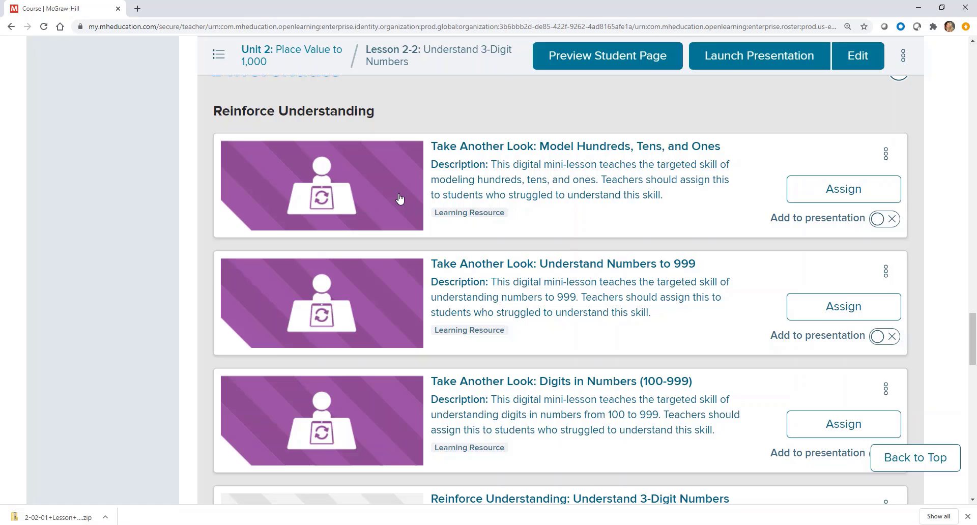
scroll("down", 3)
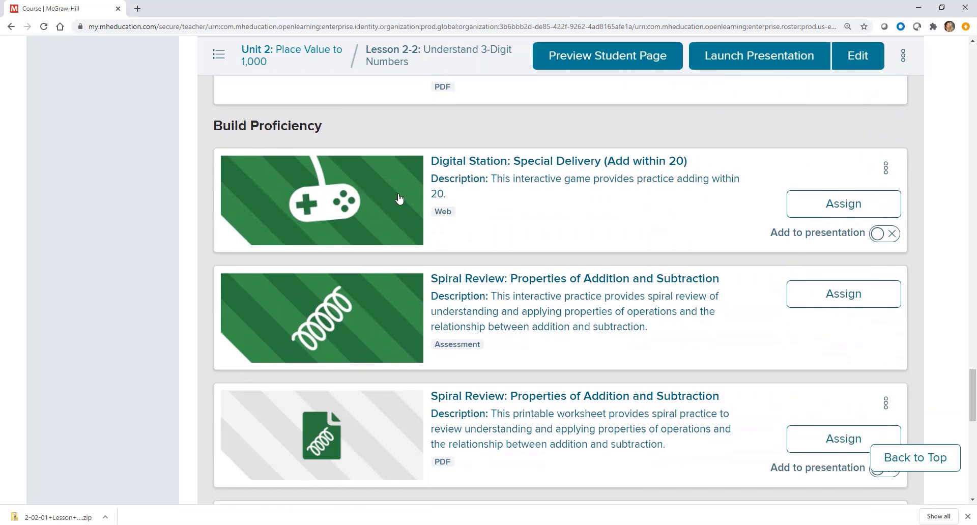
mouse_move(374, 161)
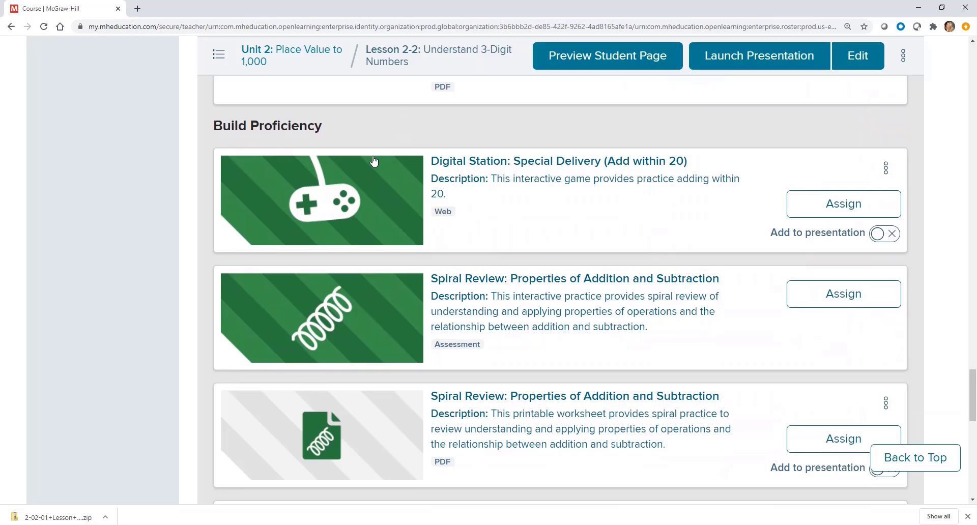
- Open and start the Special Delivery digital station, then close the player
left_click(321, 202)
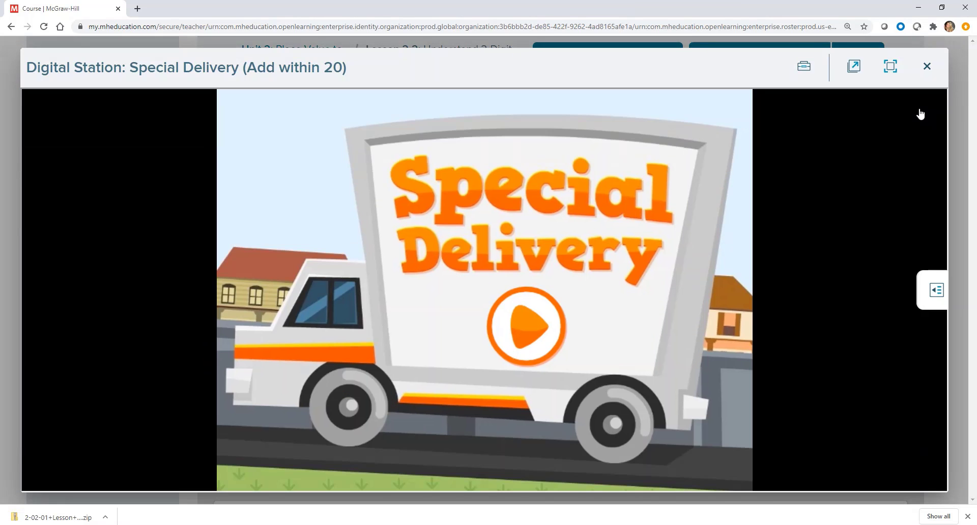
mouse_move(530, 326)
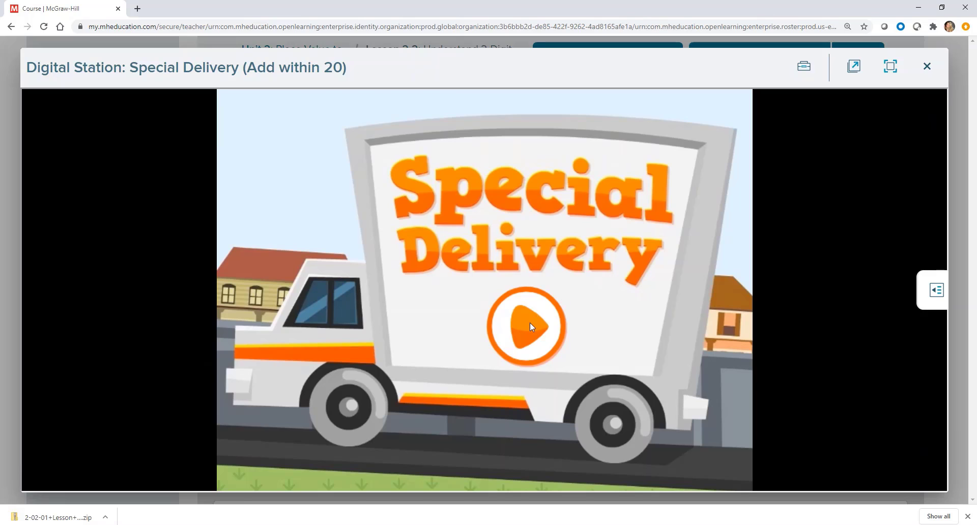
left_click(528, 327)
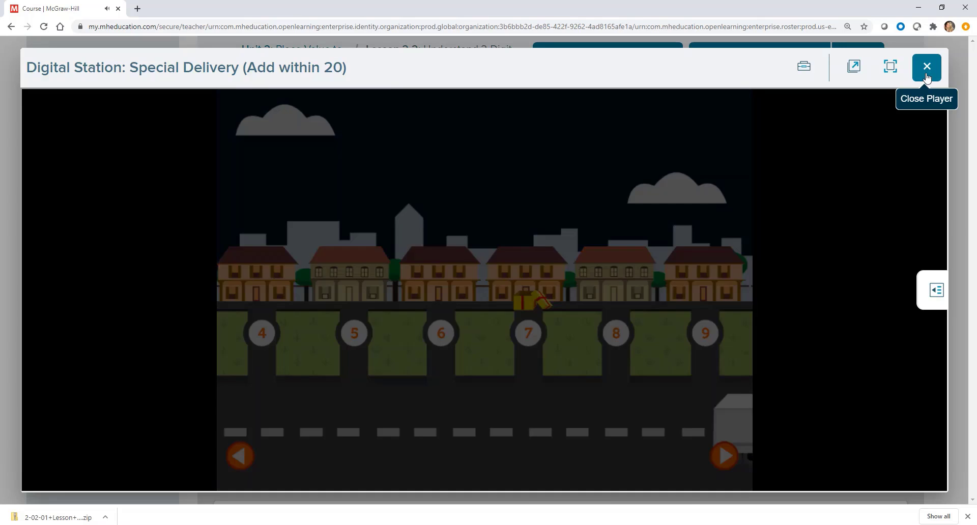
left_click(927, 66)
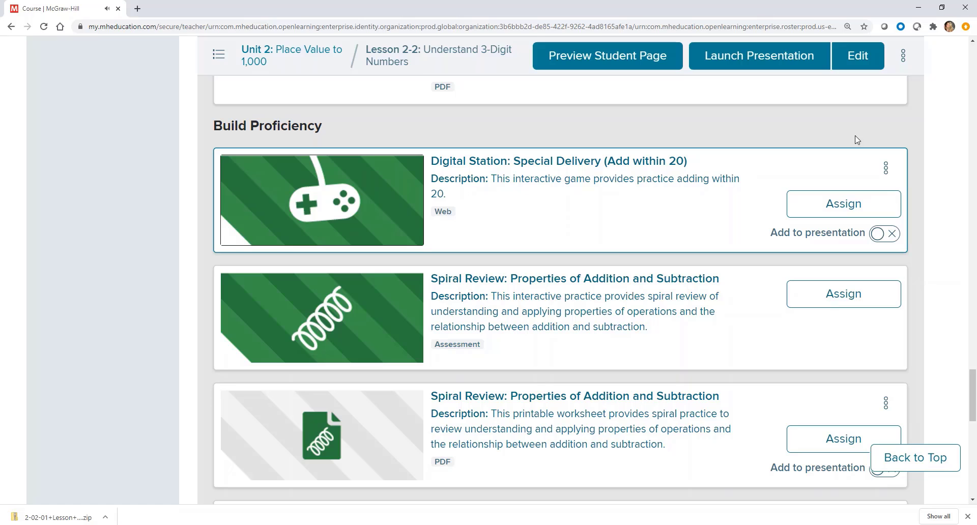
- Scroll down to the Additional Practice: Understand 3-Digit Numbers card
scroll("down", 3)
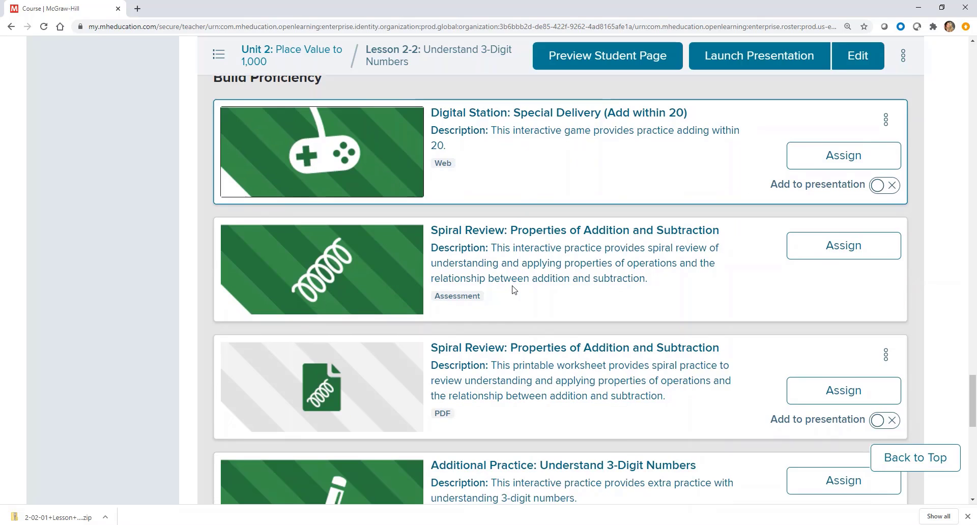
scroll("down", 3)
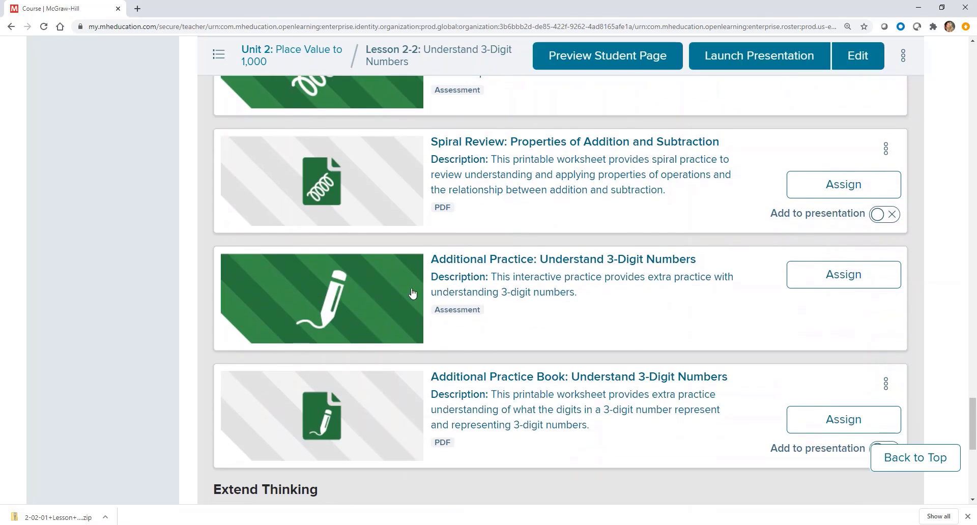
mouse_move(378, 301)
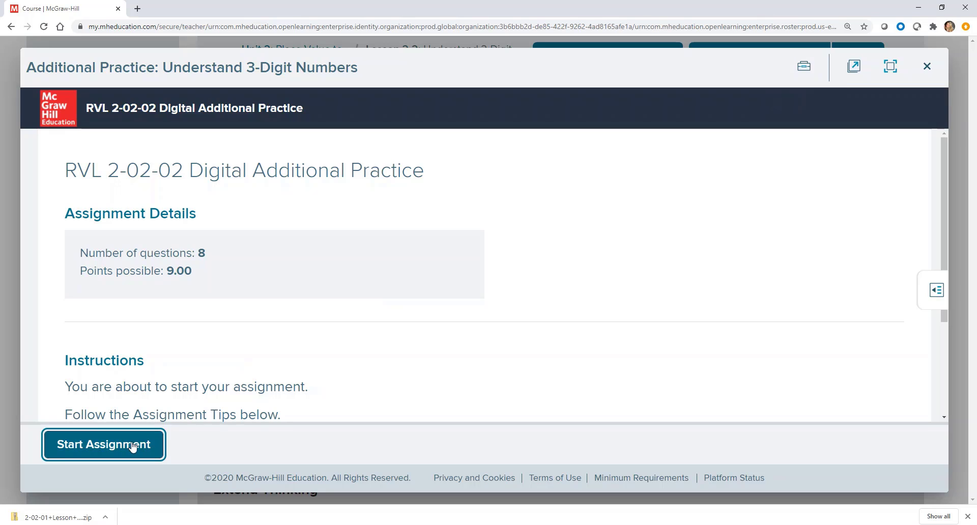
- Start Additional Practice, view and dismiss the base-ten blocks example, then close the player
left_click(104, 444)
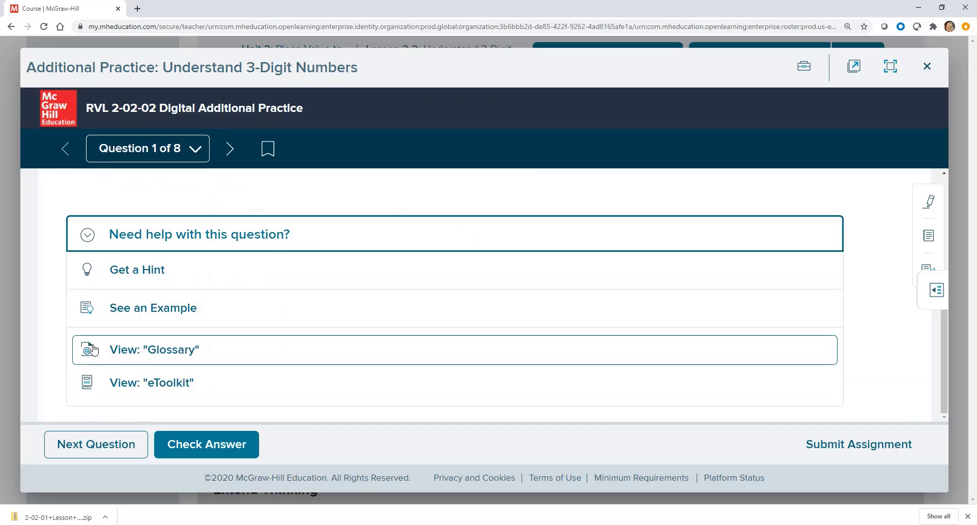
left_click(152, 308)
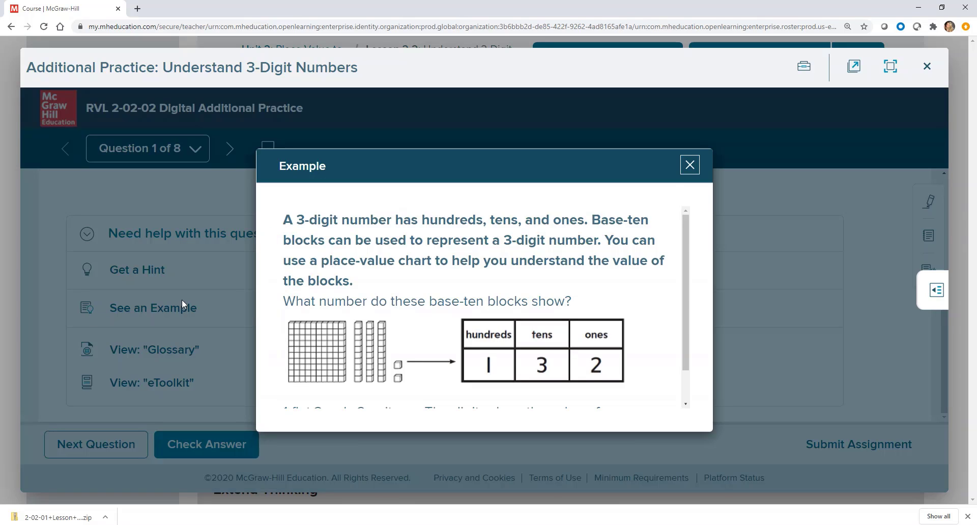
left_click(689, 165)
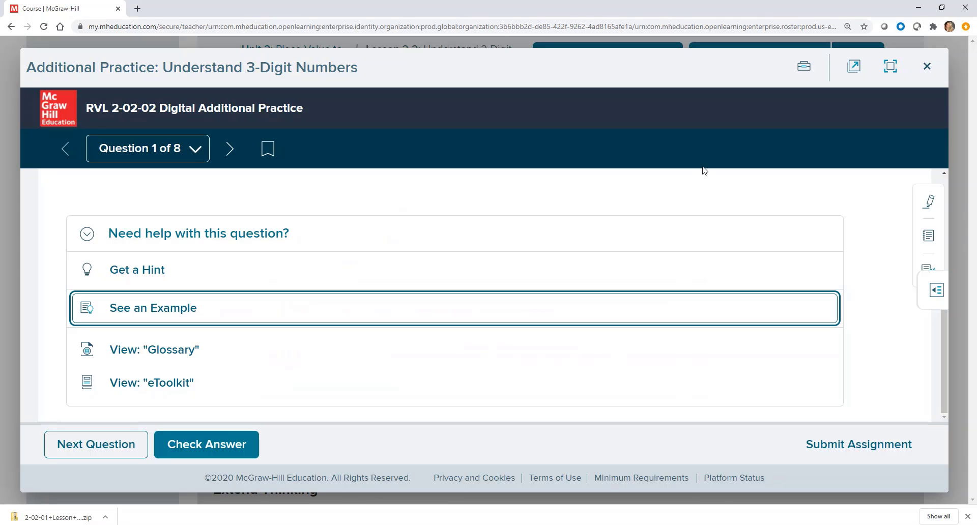
mouse_move(927, 66)
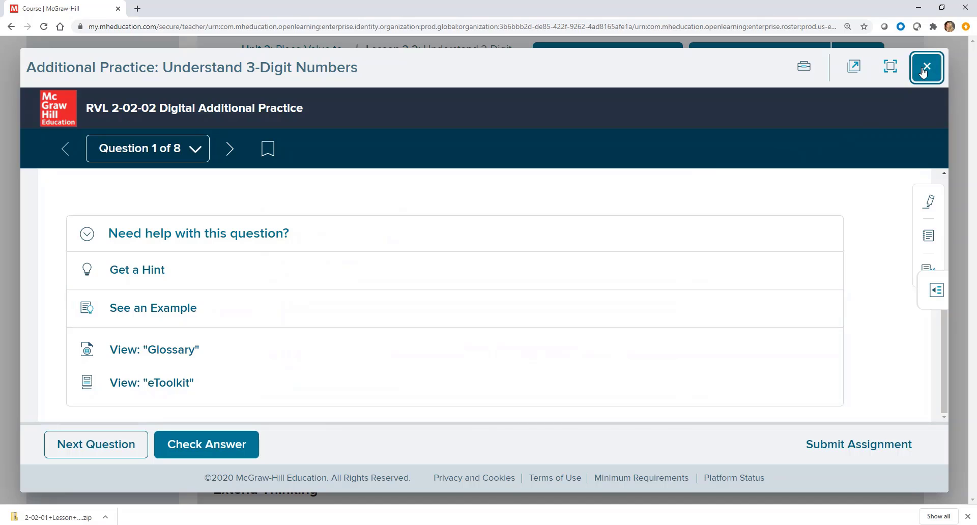
left_click(926, 66)
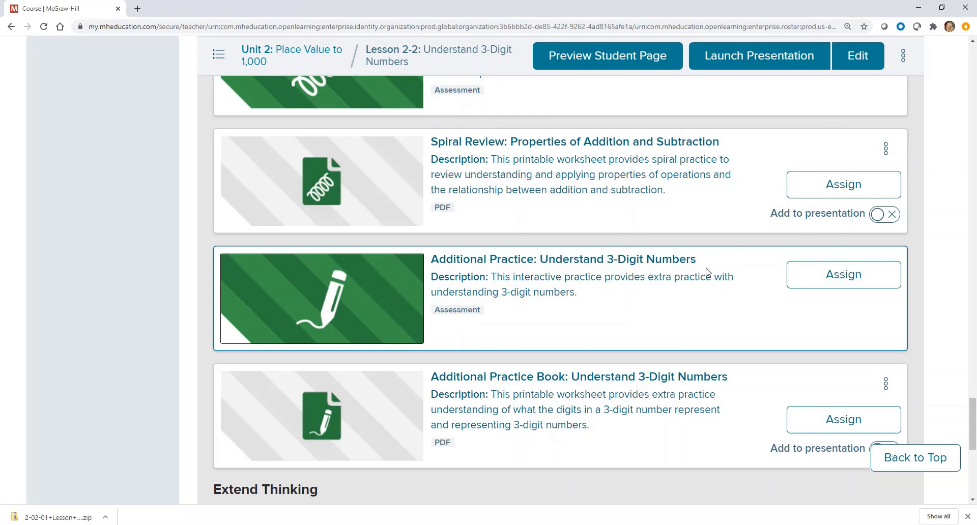
- Scroll down to the Reach the Target Game and Extend Thinking worksheet
scroll("down", 3)
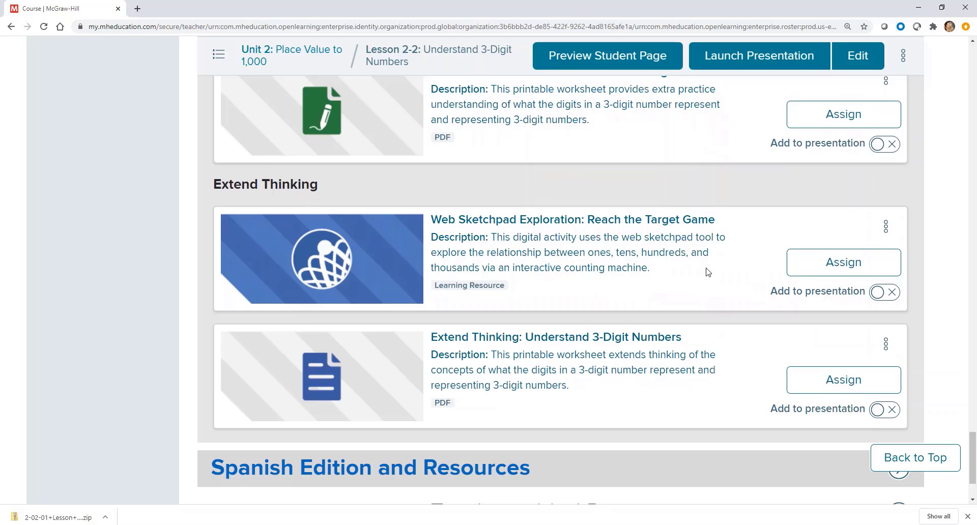
mouse_move(637, 266)
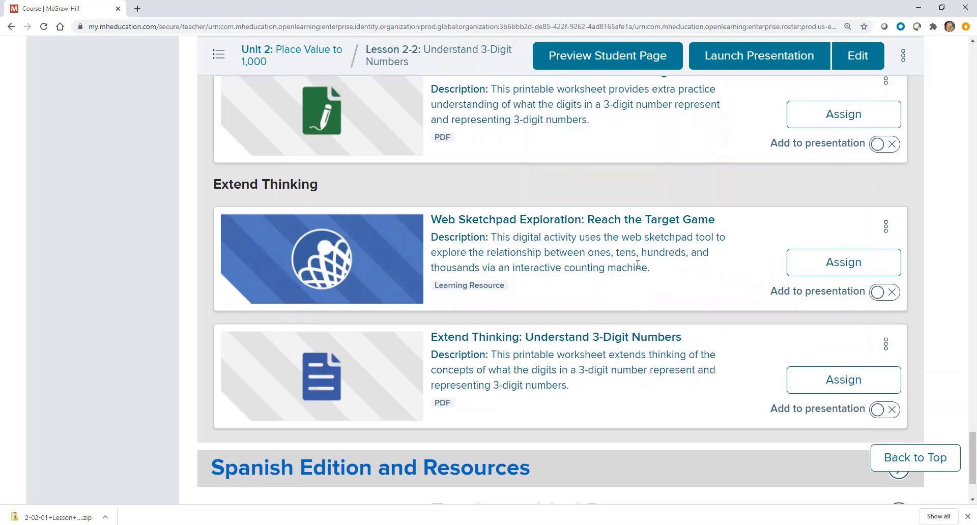
mouse_move(332, 252)
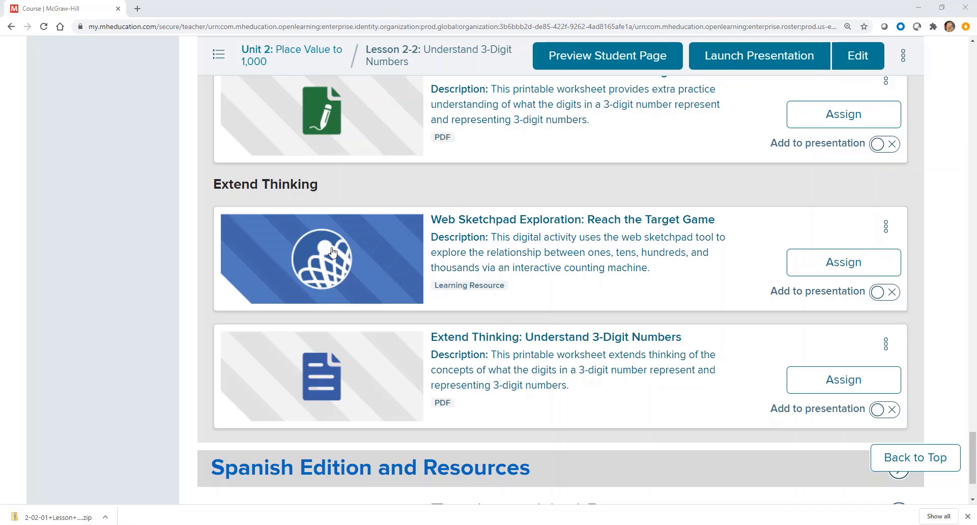
left_click(321, 259)
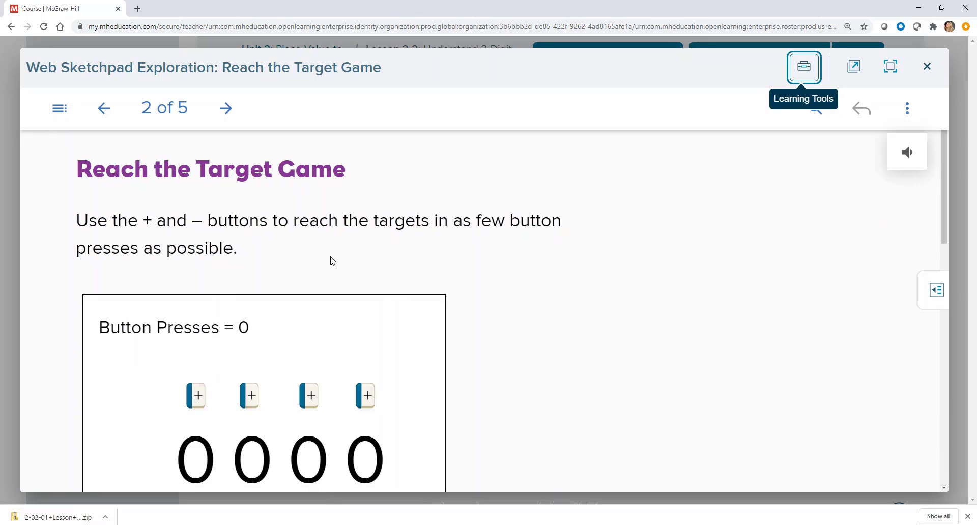
scroll("down", 3)
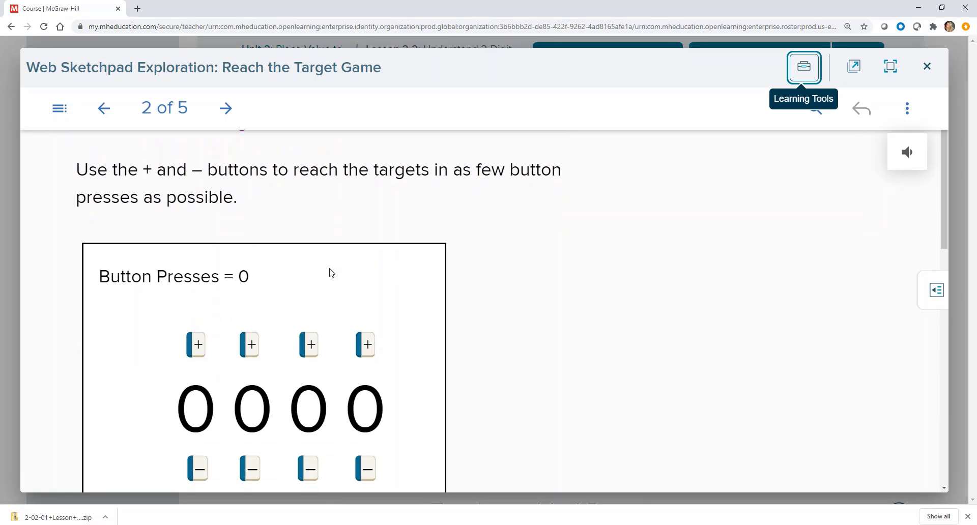
scroll("down", 3)
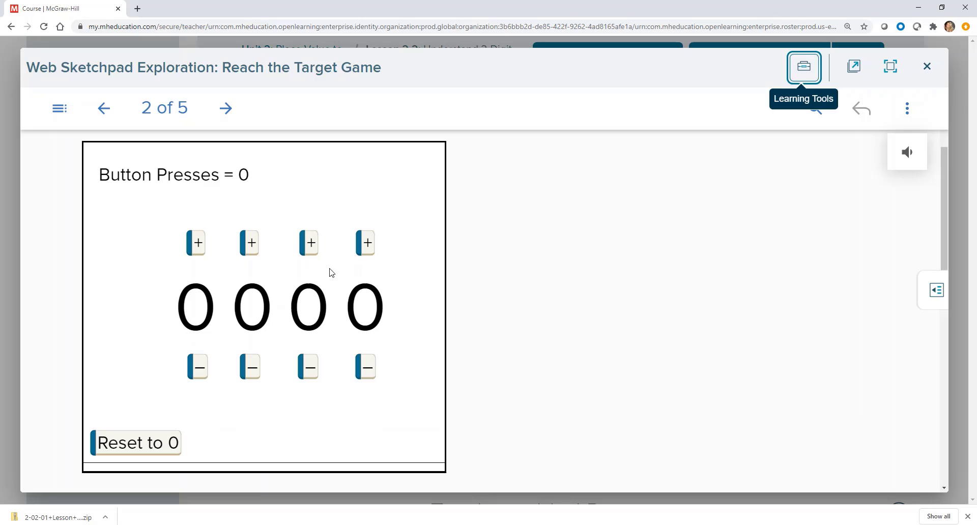
mouse_move(927, 66)
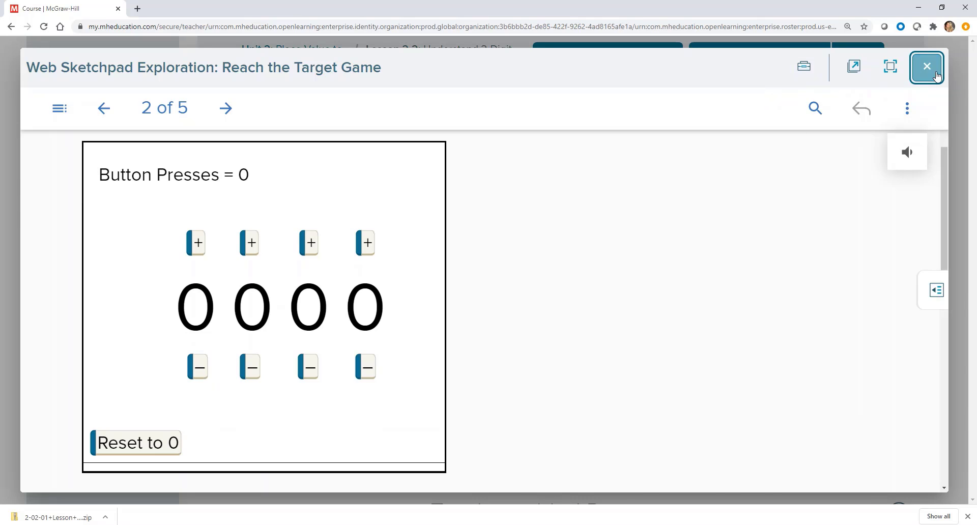
left_click(927, 66)
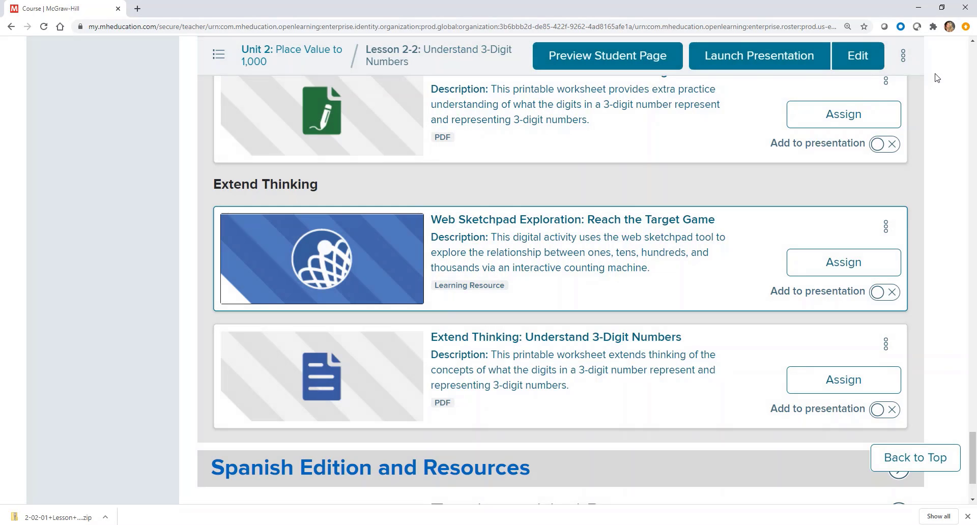